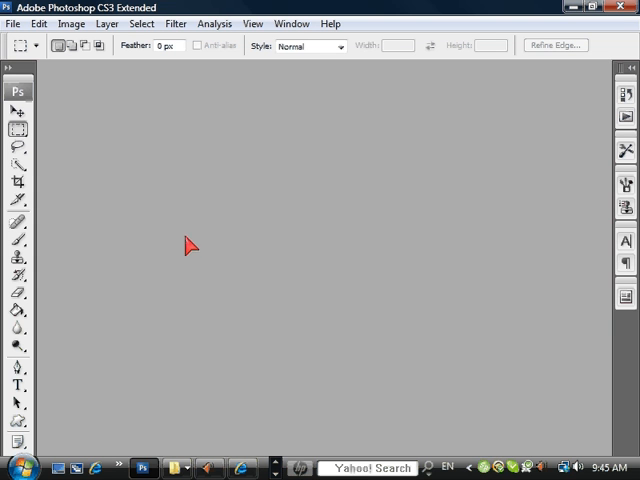
mouse_move(86, 130)
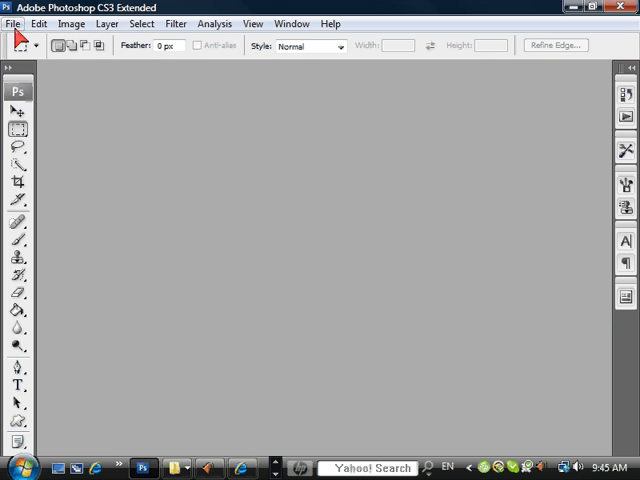
Start the Web Photo Gallery command from File > Automate
left_click(12, 24)
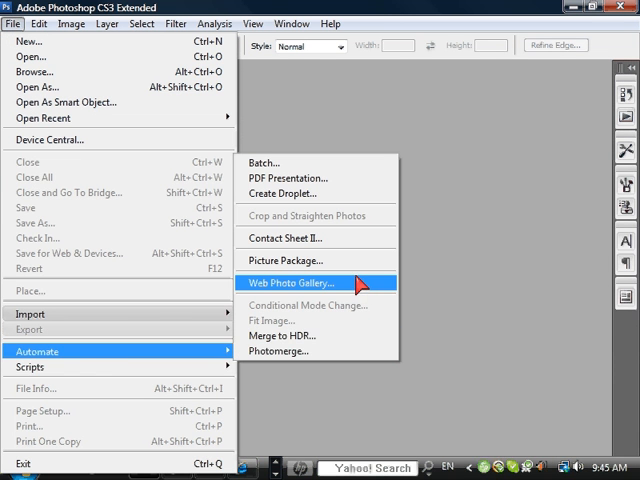
left_click(308, 284)
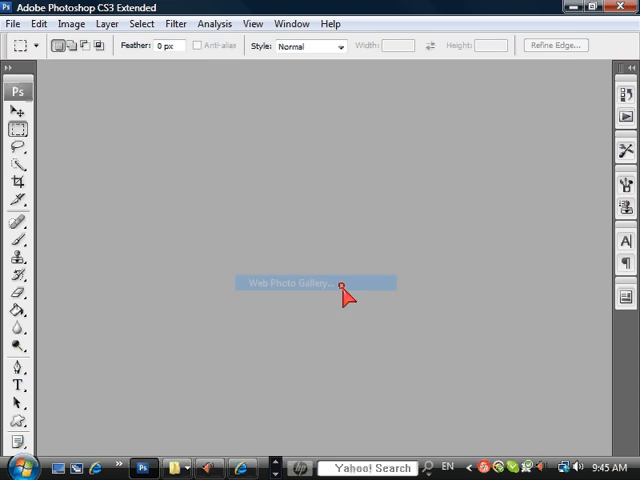
Choose the Gray Thumbnails style in the Web Photo Gallery dialog
left_click(310, 282)
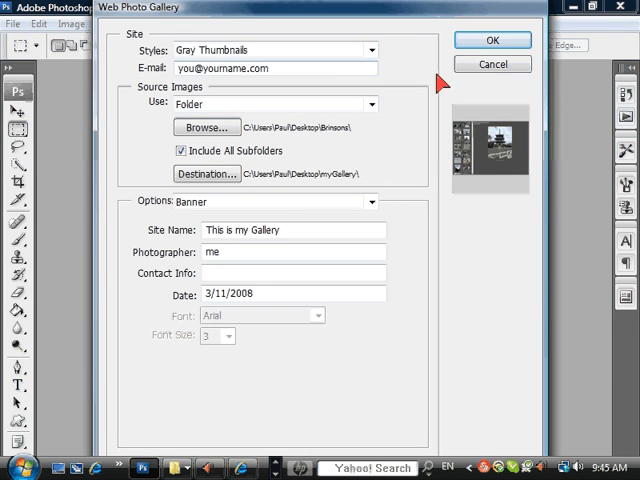
left_click(372, 50)
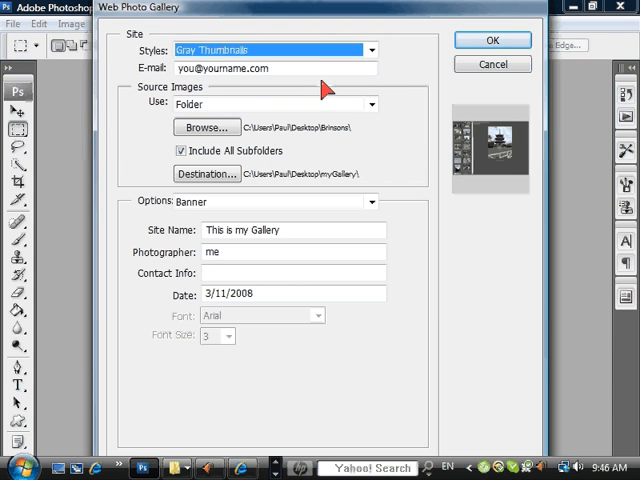
mouse_move(258, 164)
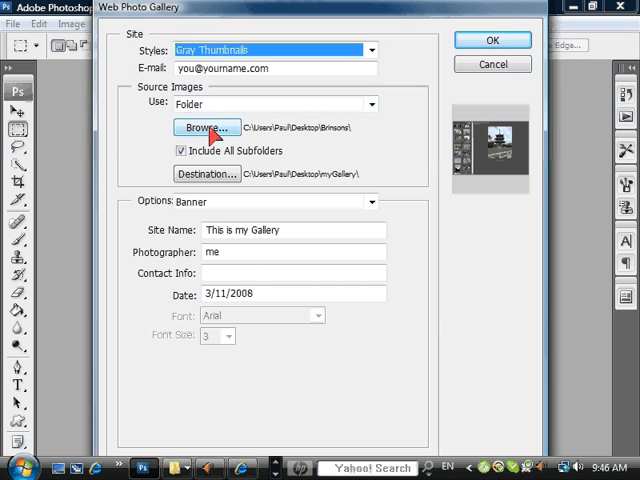
Set the destination by making a new Desktop folder named newGallery
left_click(208, 128)
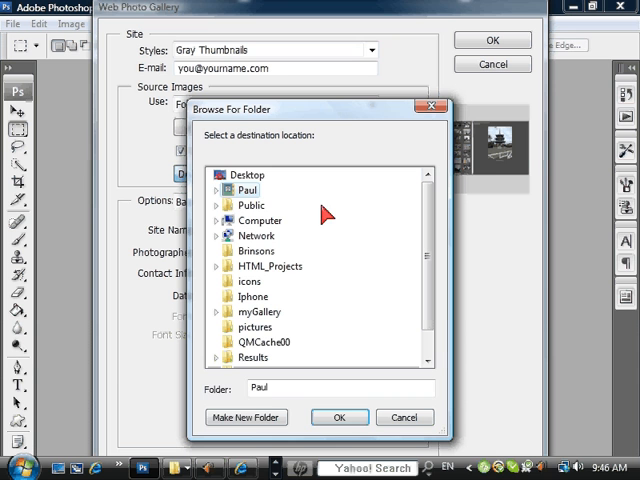
left_click(248, 176)
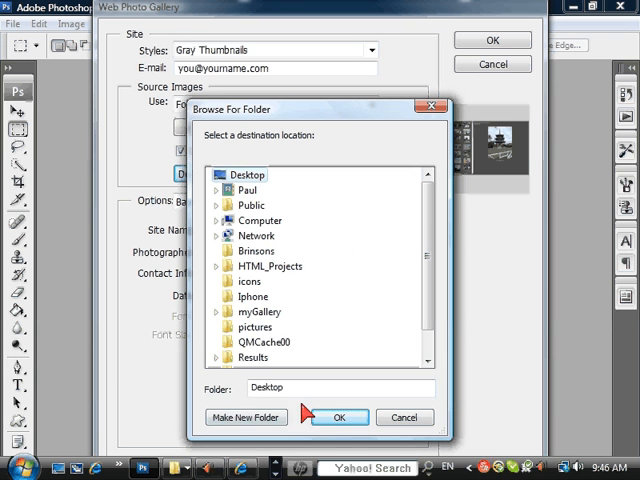
left_click(244, 416)
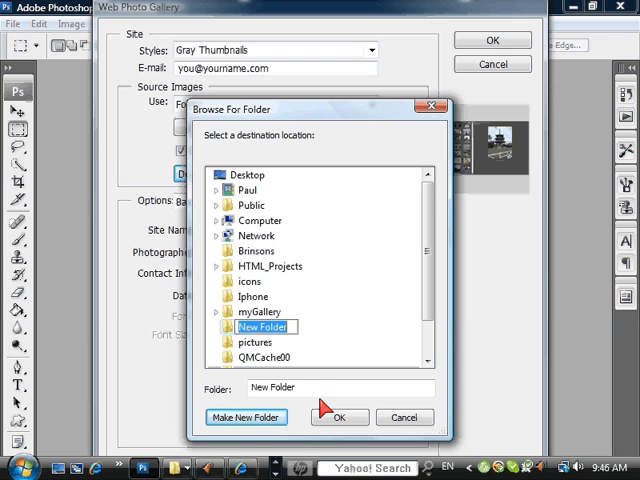
type("newGallery")
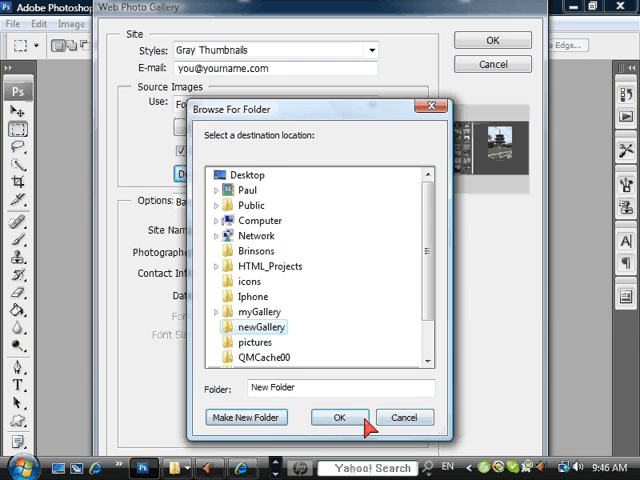
Confirm newGallery as destination, select the site name 'This is my Gallery' and review the option categories
left_click(338, 416)
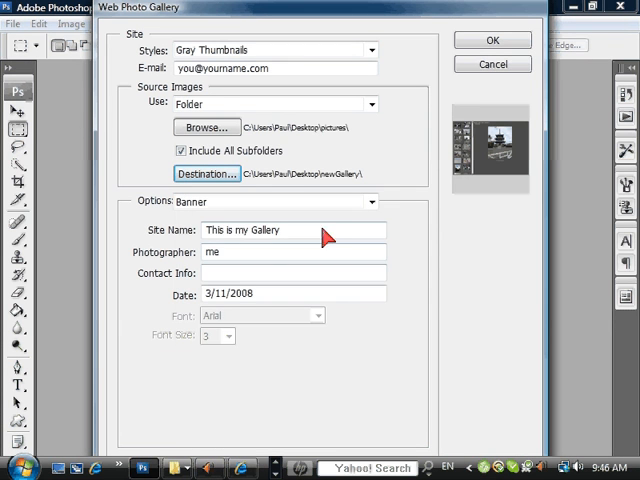
triple_click(264, 232)
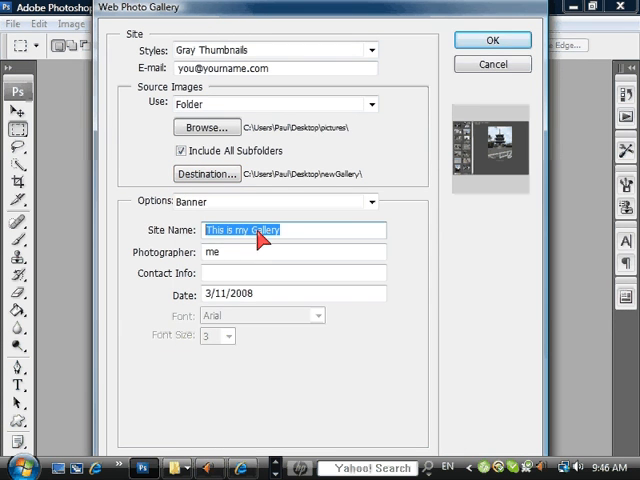
left_click(372, 200)
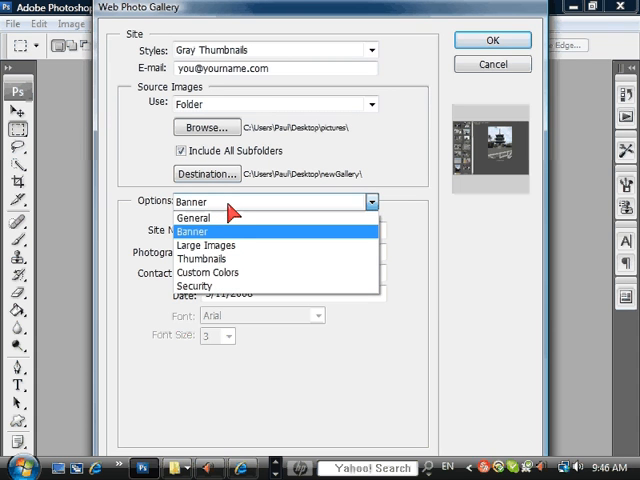
mouse_move(196, 216)
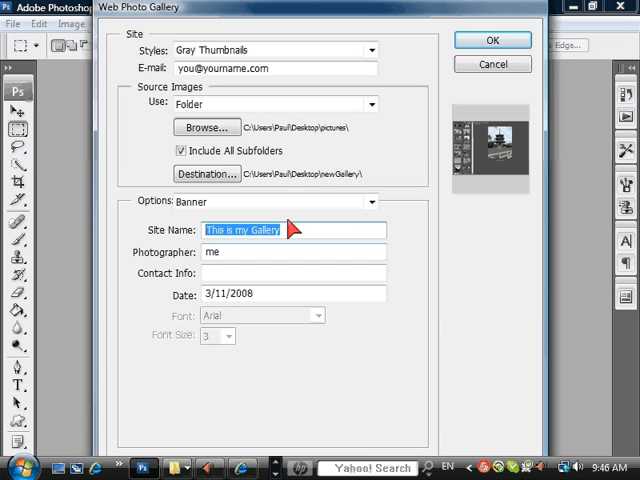
mouse_move(348, 244)
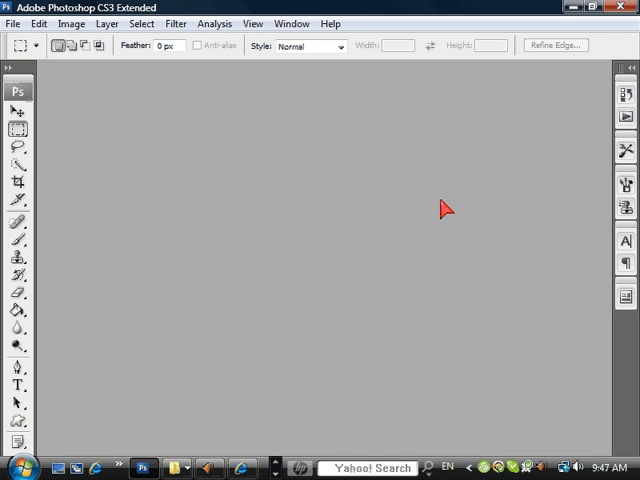
mouse_move(444, 162)
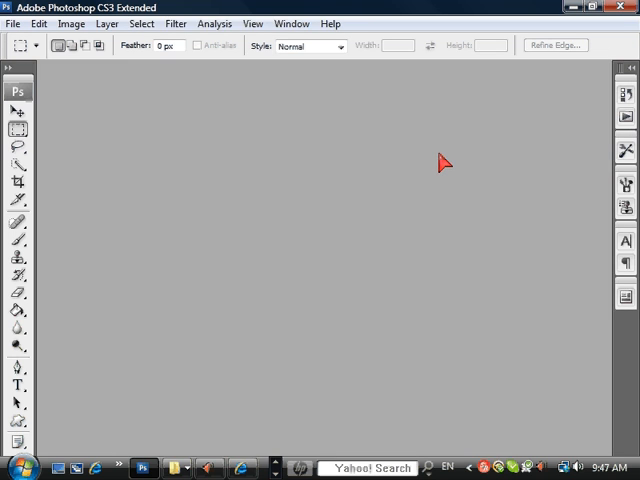
mouse_move(460, 180)
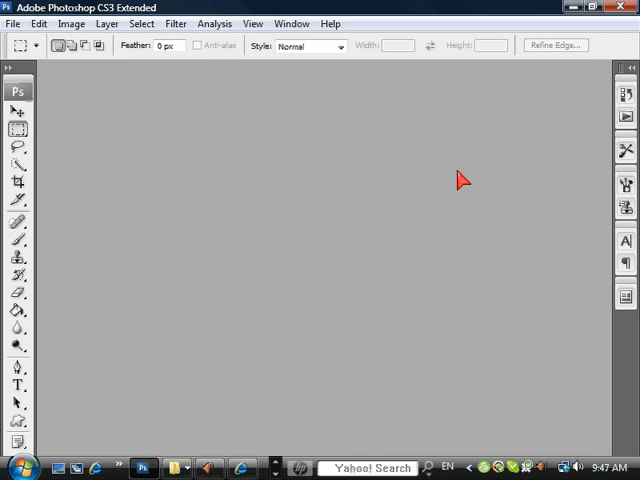
mouse_move(452, 168)
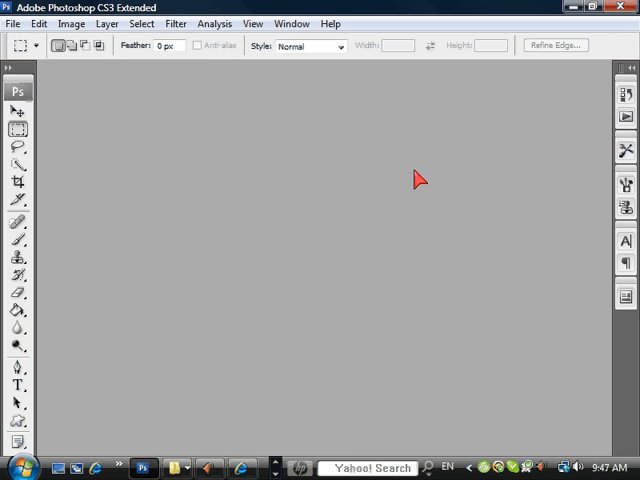
mouse_move(358, 272)
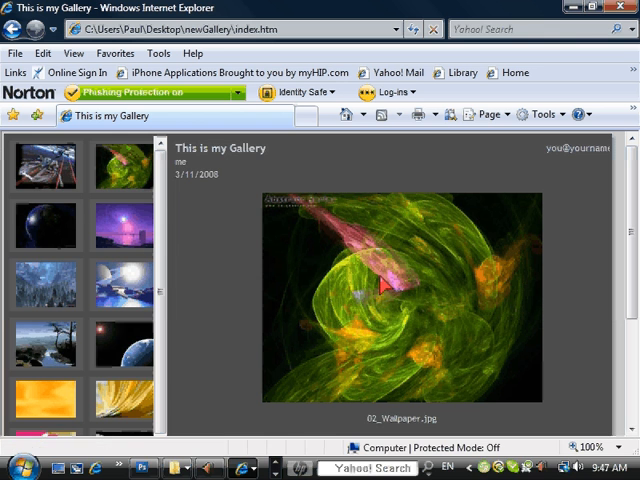
Scroll down the gallery page to see the thumbnails and large wallpaper image
scroll("down", 3)
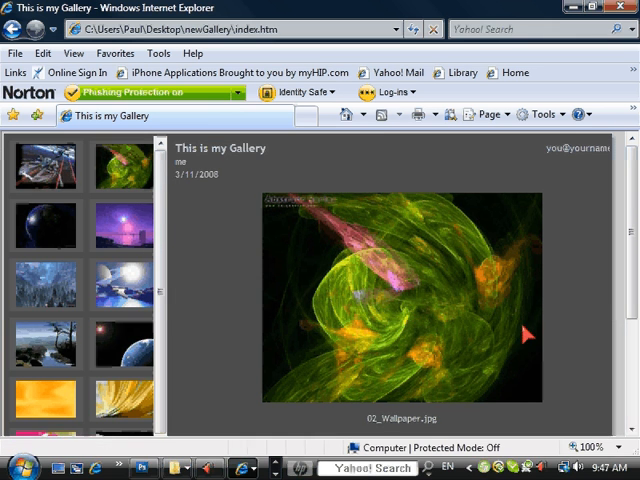
mouse_move(578, 148)
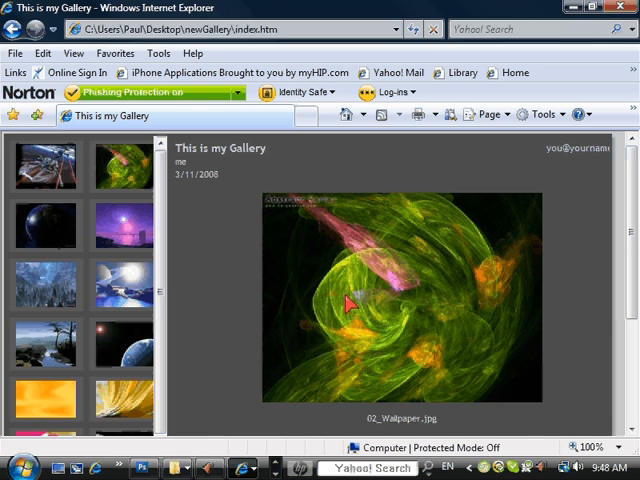
mouse_move(504, 352)
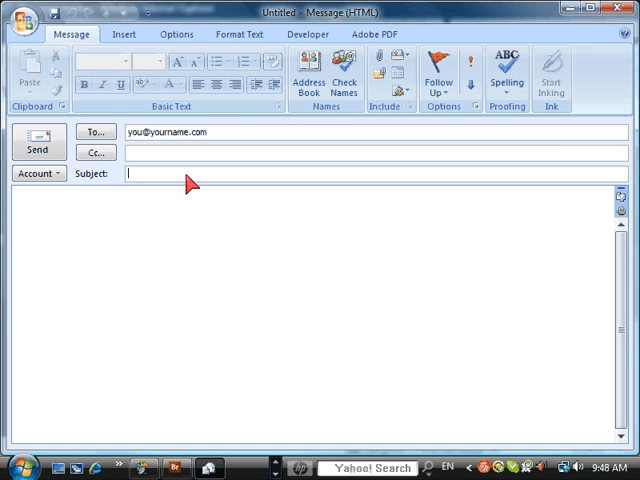
Close the new Outlook message and discard it without saving
left_click(20, 208)
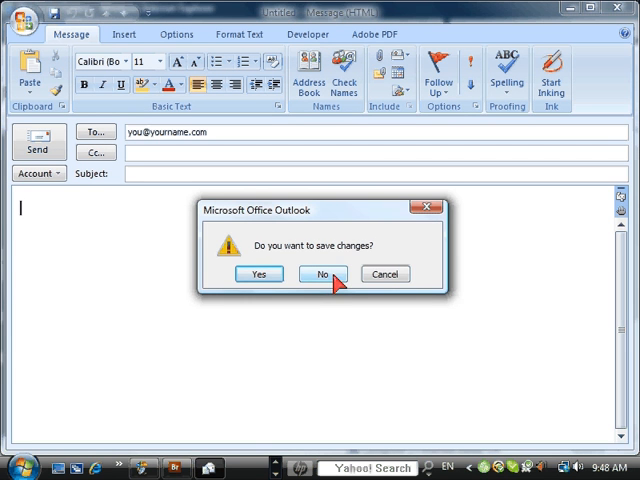
left_click(324, 272)
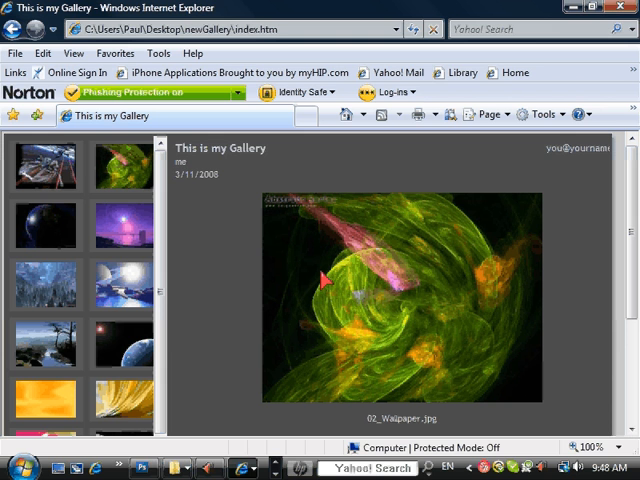